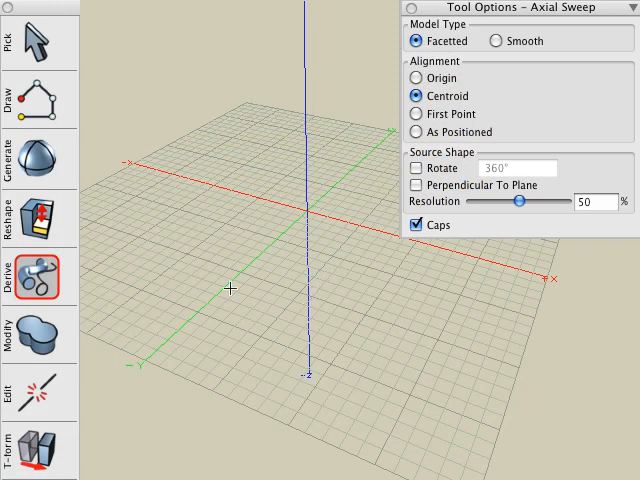
- Draw the L-shaped profile and begin the S-shaped spline through points across the grid
left_click(37, 278)
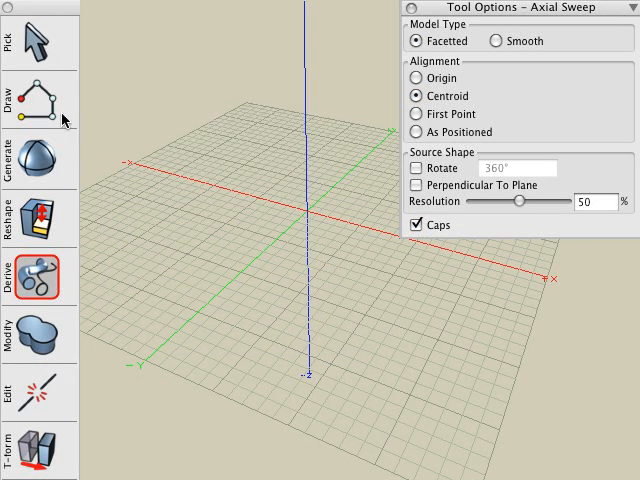
left_click(36, 90)
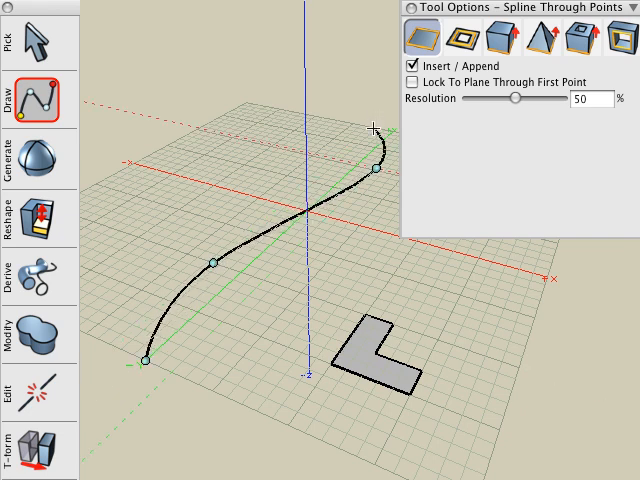
- Return to Axial Sweep with faceted, centroid-aligned, capped settings
left_click(30, 265)
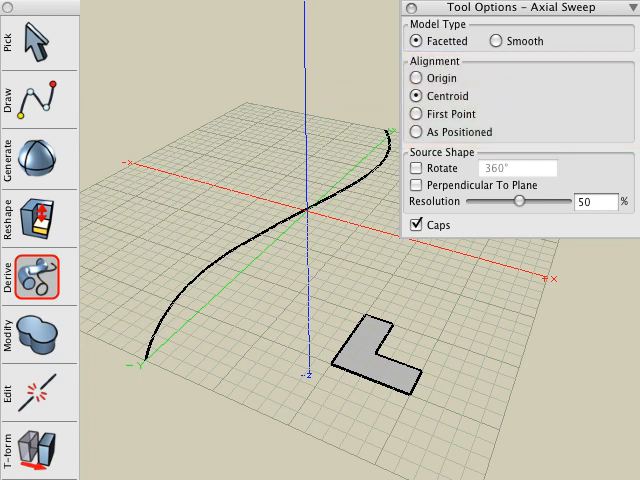
- Sweep the L profile along the S-curve spline, adjusting its rotation handle
left_click(390, 355)
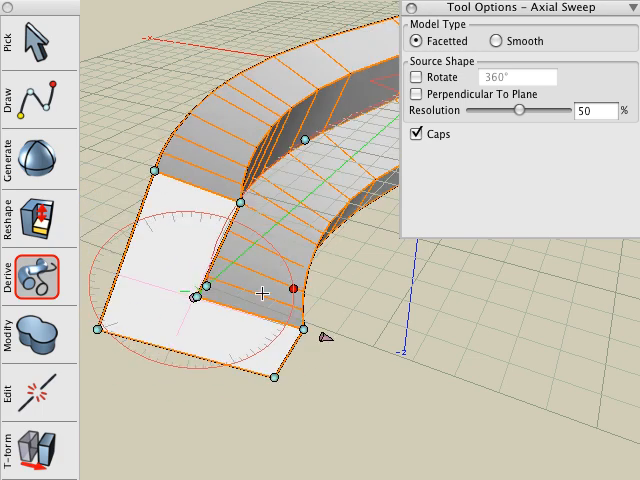
left_click_drag(290, 290, 286, 283)
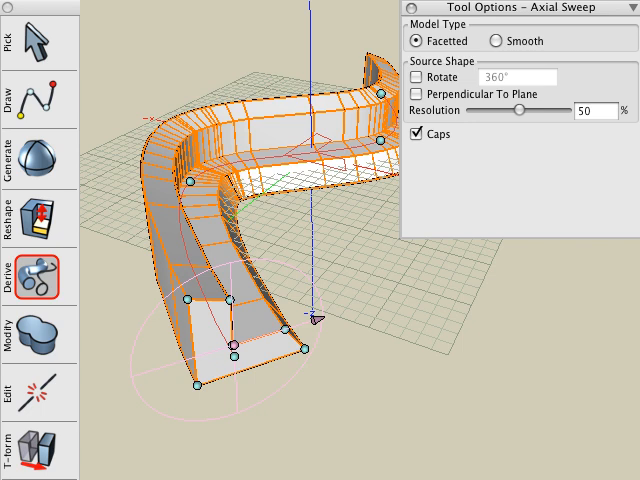
mouse_move(447, 93)
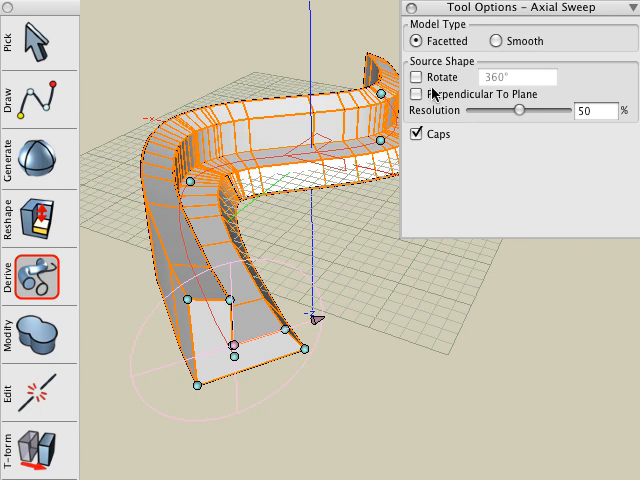
- Try a 180° twist, then turn off Rotate and Caps and set the sweep to Smooth
left_click(420, 78)
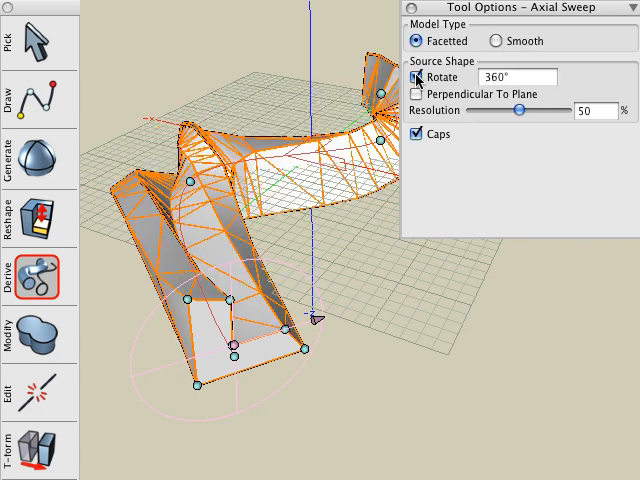
left_click(417, 77)
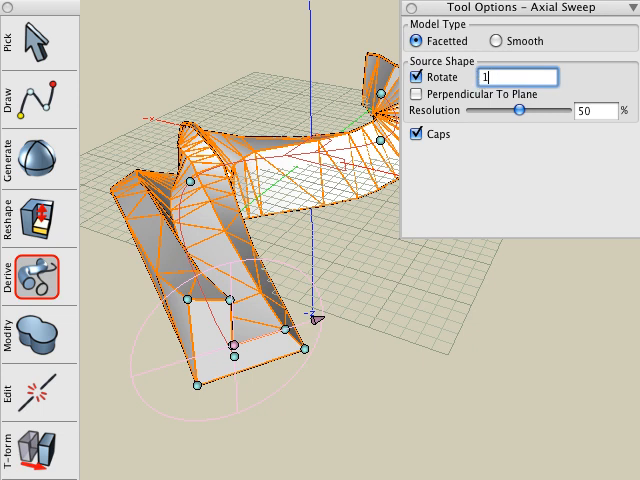
type("180°")
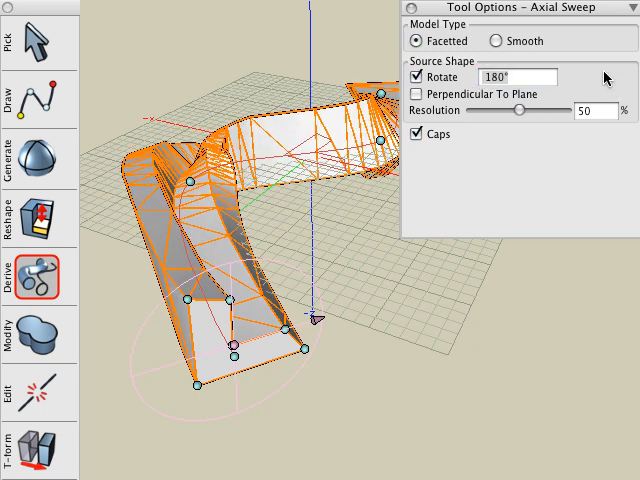
left_click(422, 77)
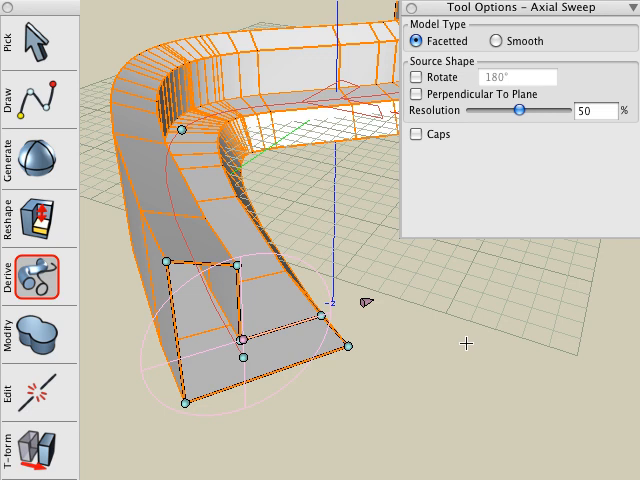
mouse_move(512, 46)
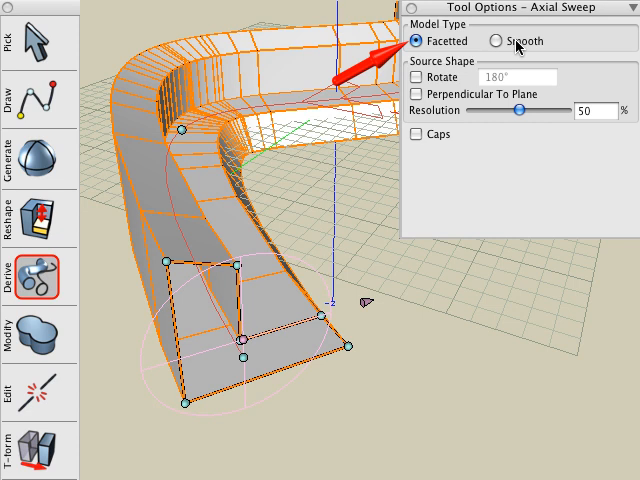
left_click(491, 45)
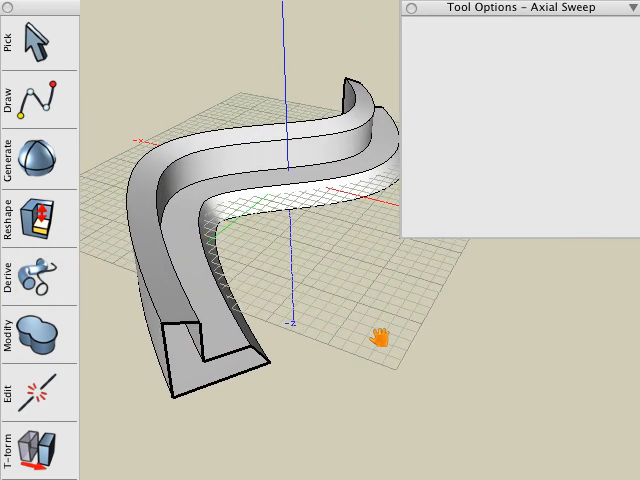
- Select the swept wall with the Pick tool and show its path and profile controls
left_click(38, 278)
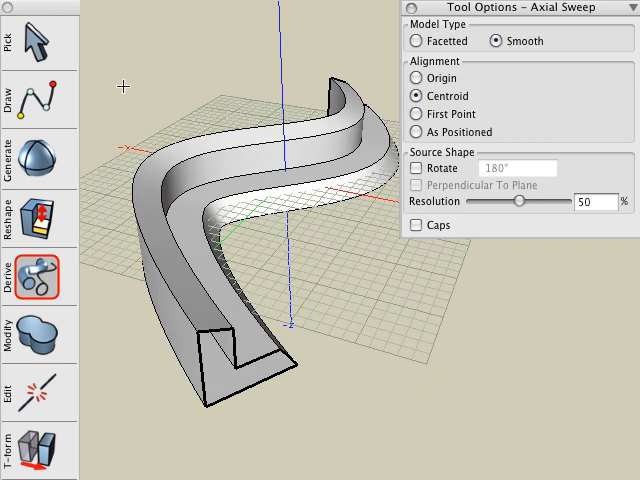
left_click(38, 40)
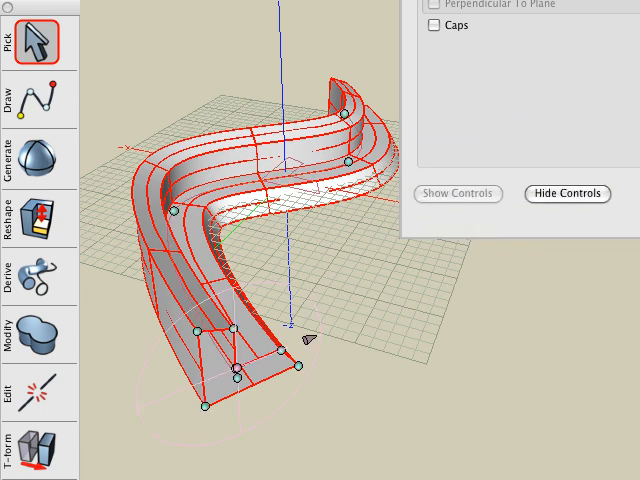
left_click(621, 31)
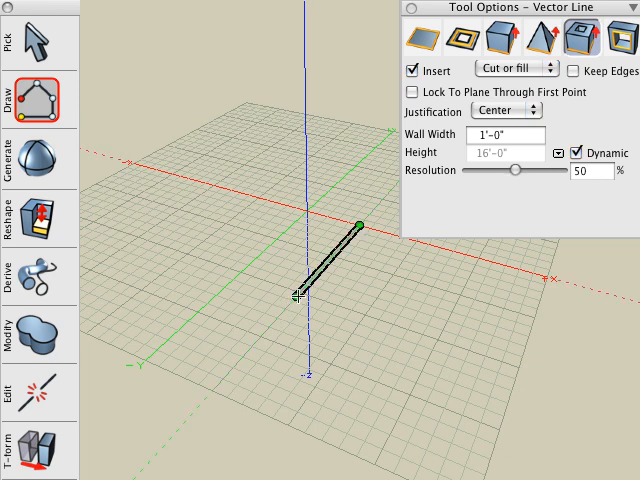
- Place the end point of a 1'-0"-wide straight V-Line wall
left_click(28, 90)
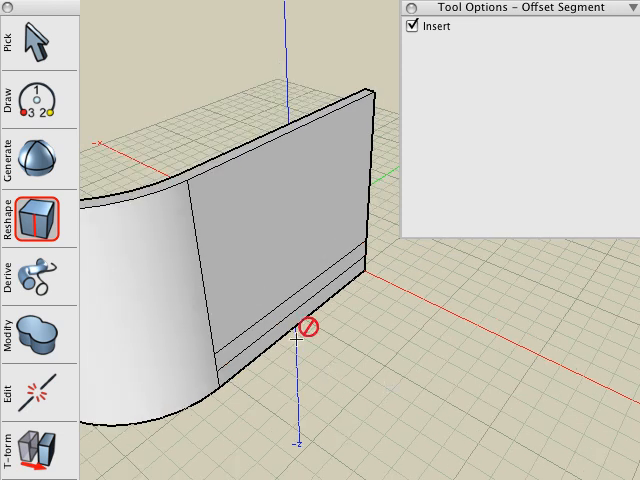
- Offset segments along the straight wall's lower edge to form narrow base bands
left_click(37, 220)
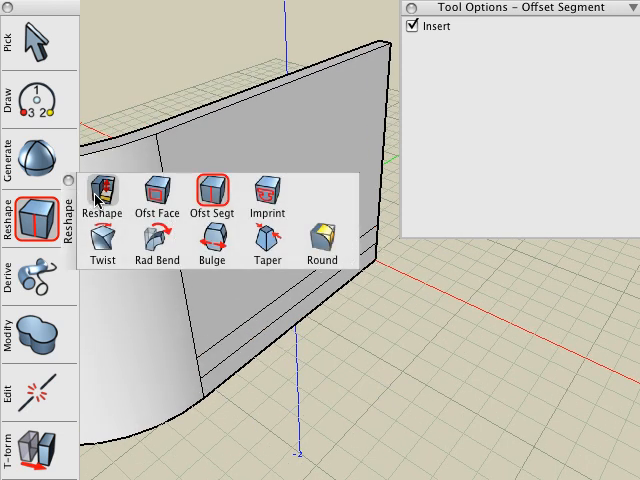
left_click(99, 190)
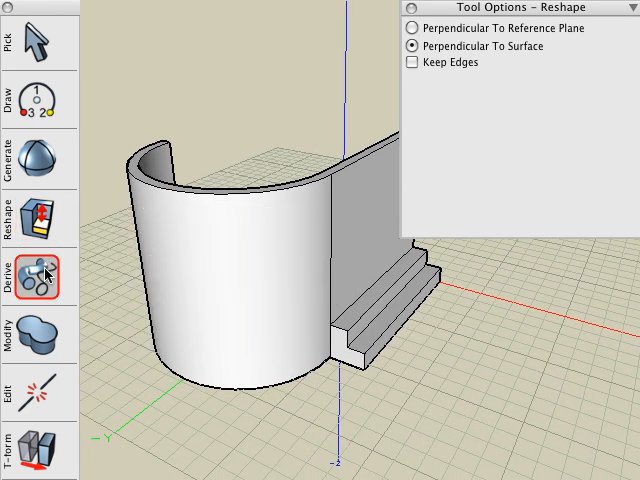
- Axial-sweep the step profile around the curved wall with As Positioned alignment
left_click(38, 265)
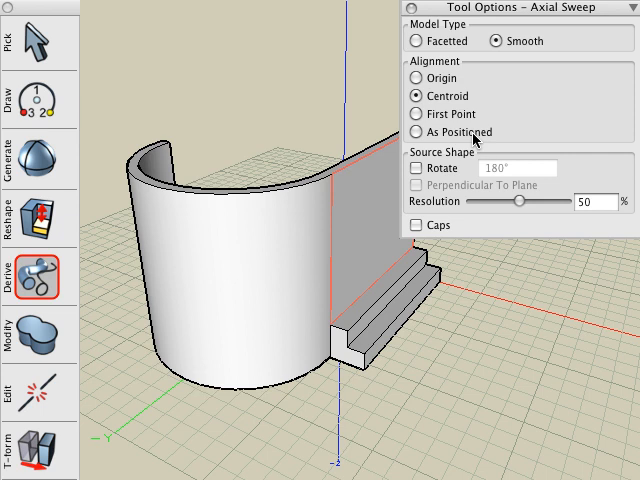
left_click(414, 132)
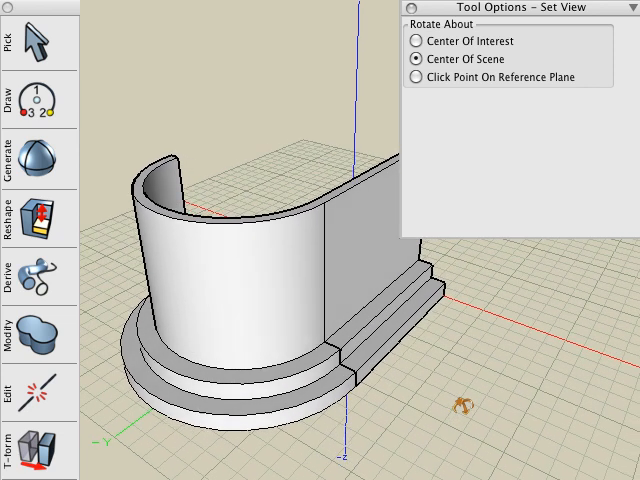
left_click(36, 281)
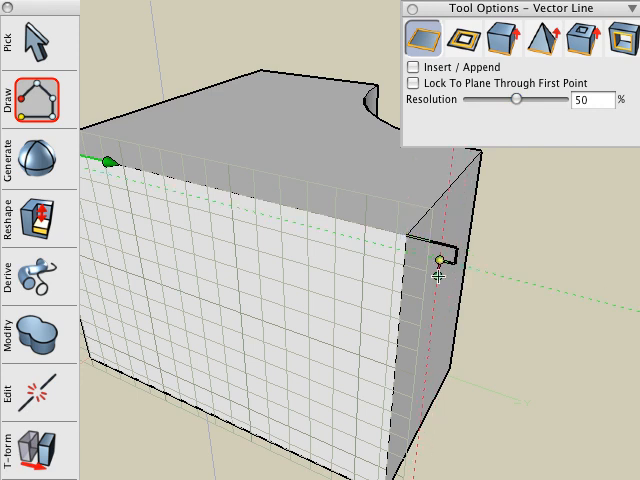
- Place the last point of the crown molding outline on the box's top corner edge
left_click(31, 103)
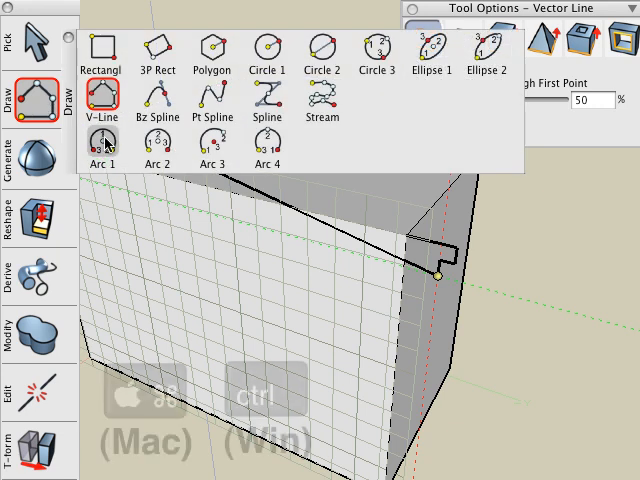
left_click(105, 150)
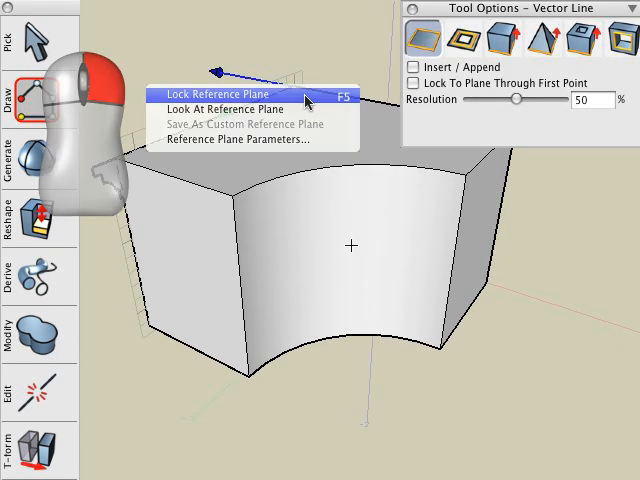
- Lock the reference plane and finish the crown molding profile at the top-left corner
left_click(220, 85)
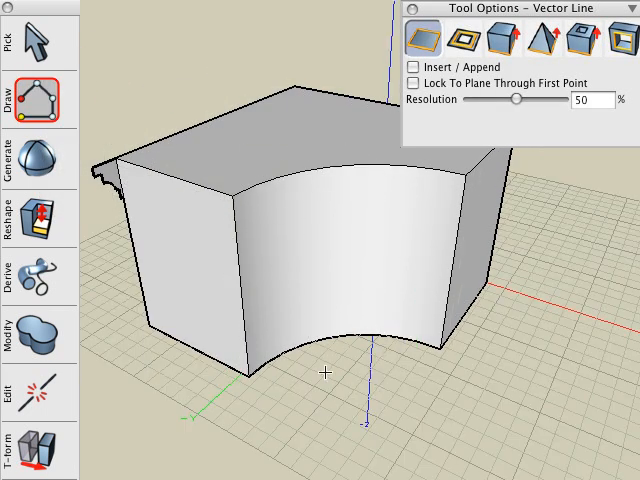
left_click(38, 40)
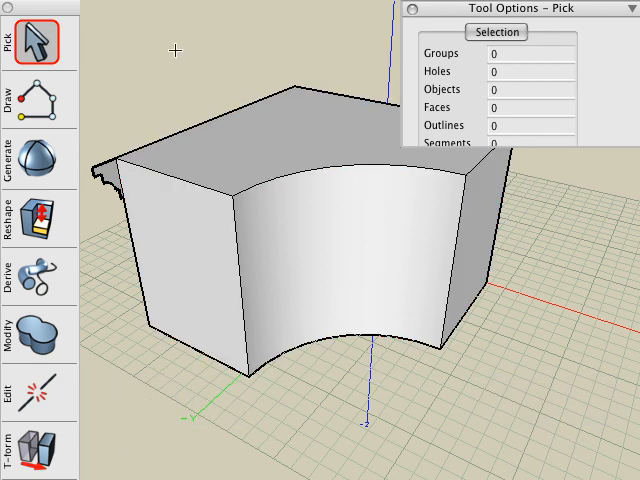
- Switch to object selection and choose a Derive operation to extract the box's top-edge outline
left_click(22, 277)
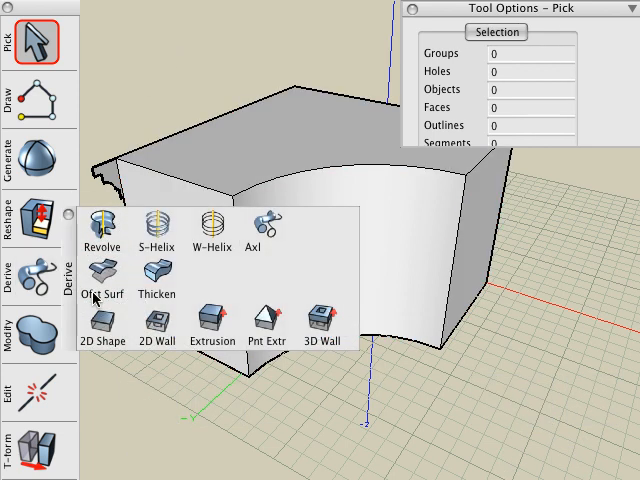
left_click(104, 322)
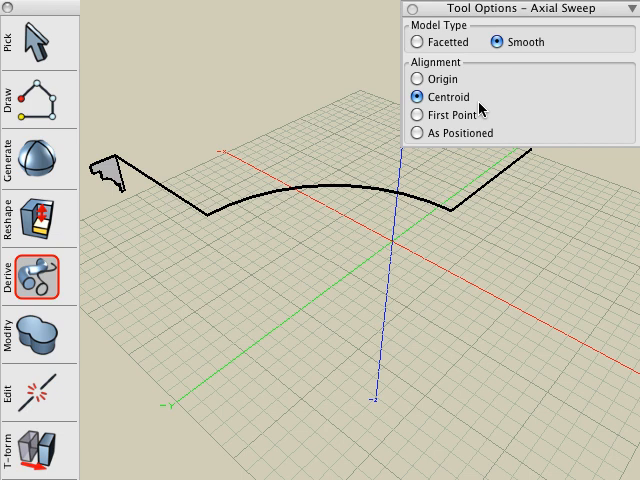
- Set the axial sweep Alignment to Centroid for the crown molding profile
left_click(412, 133)
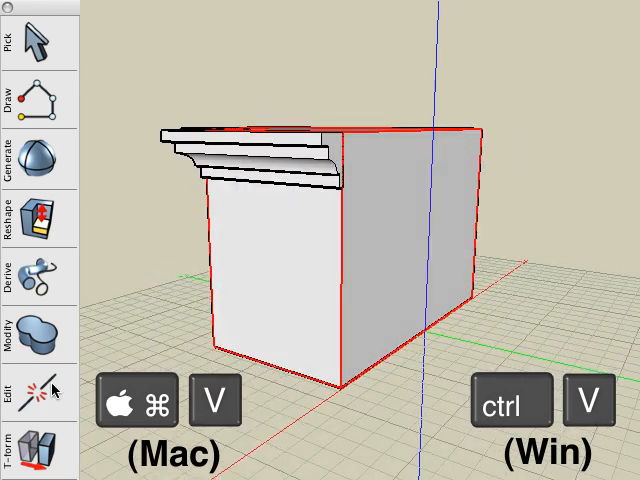
- Paste the concave-front box back in place beneath the crown molding
left_click(37, 278)
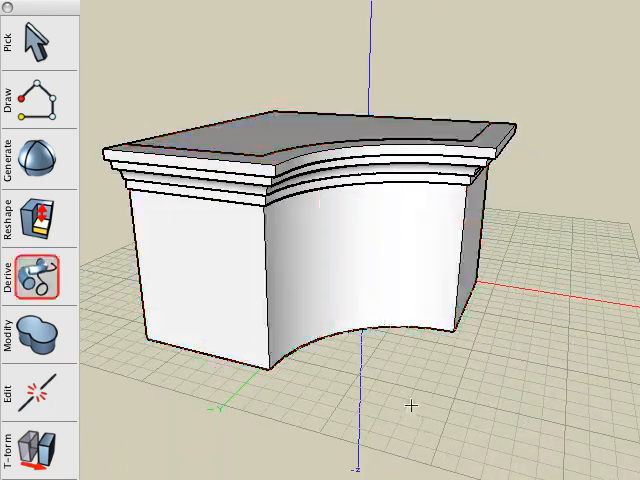